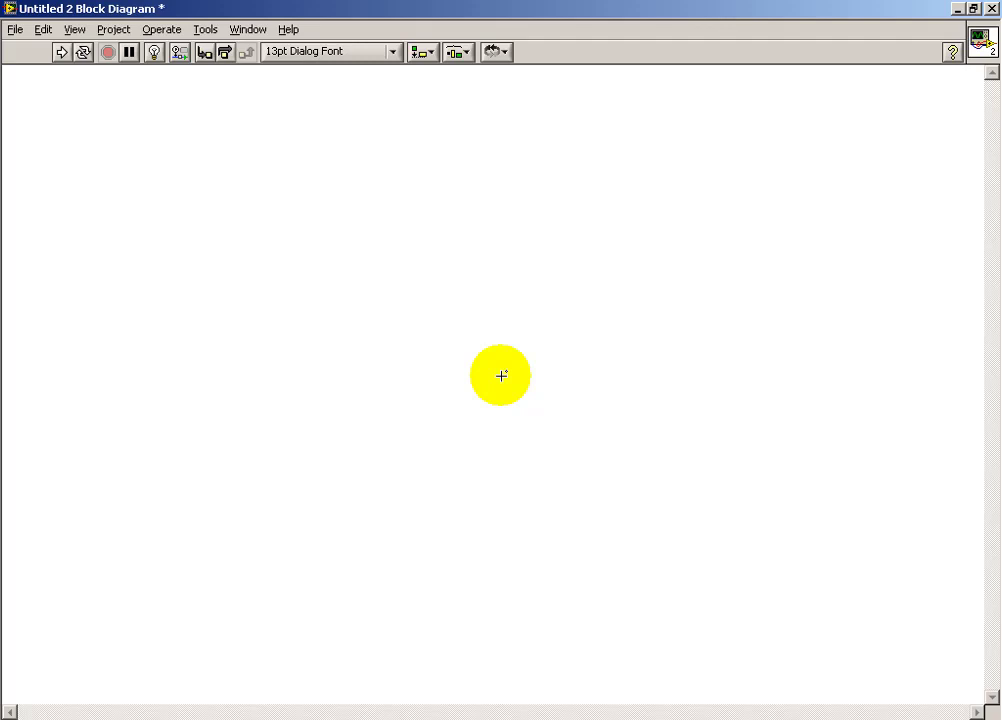
Step: Drop Open/Create/Replace File, Write to Binary File and Close File from the File I/O palette onto the diagram
right_click(500, 376)
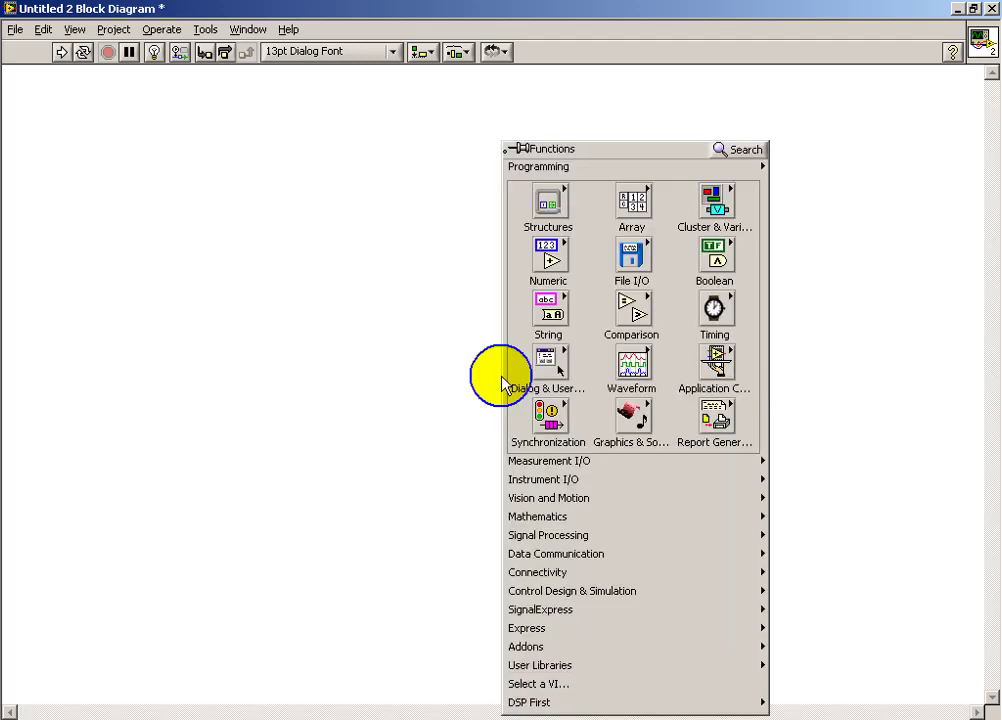
left_click(632, 256)
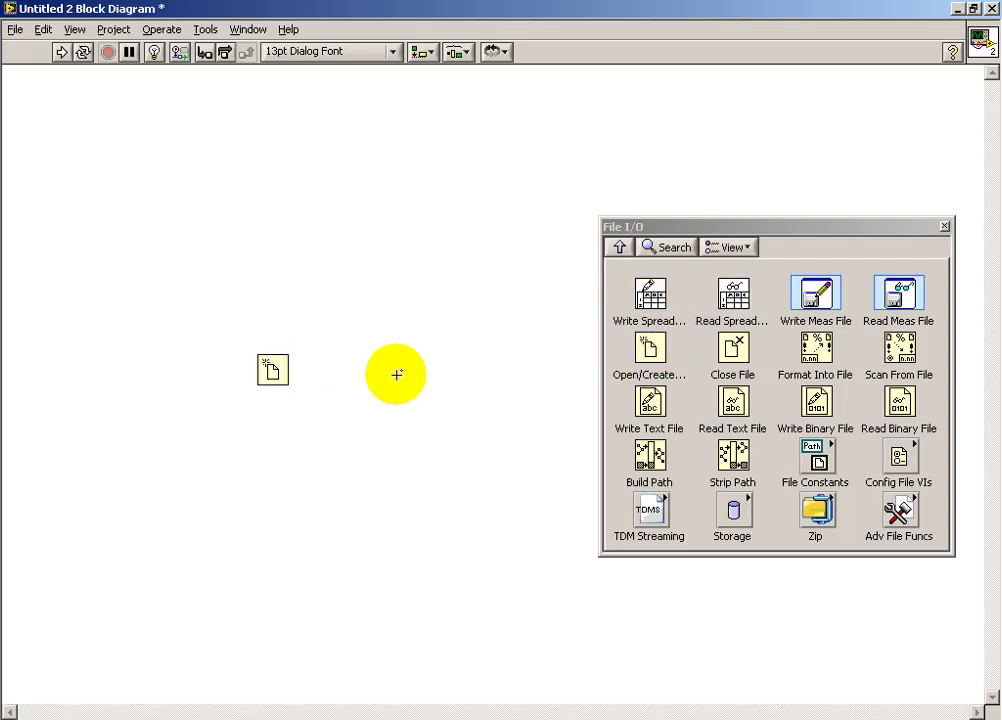
mouse_move(818, 412)
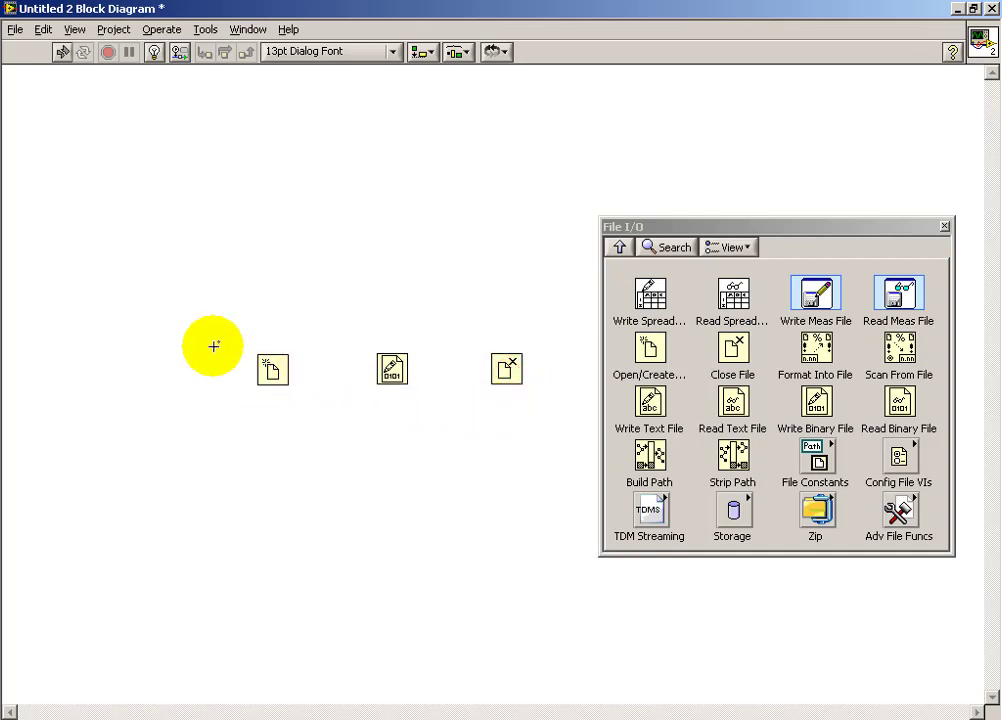
left_click_drag(212, 346, 542, 428)
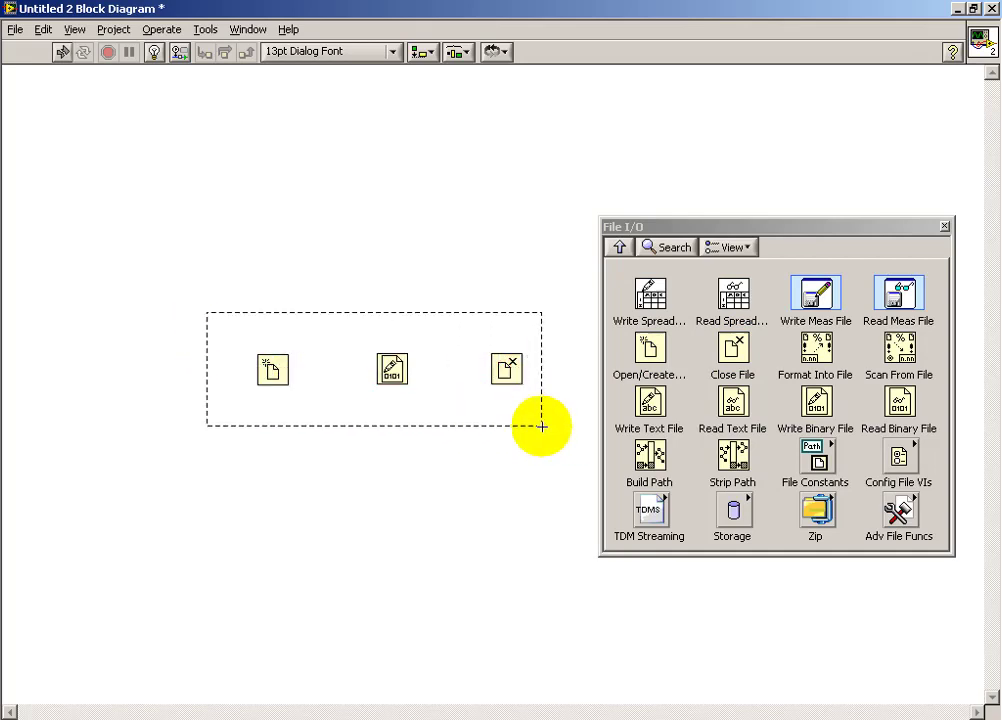
left_click(416, 52)
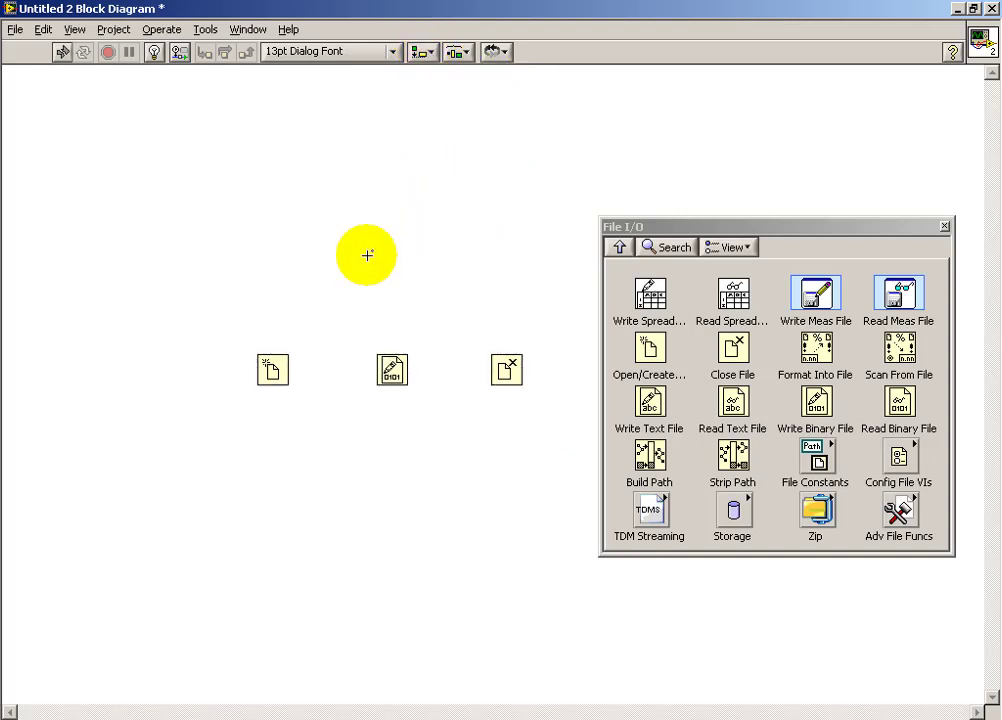
left_click(944, 224)
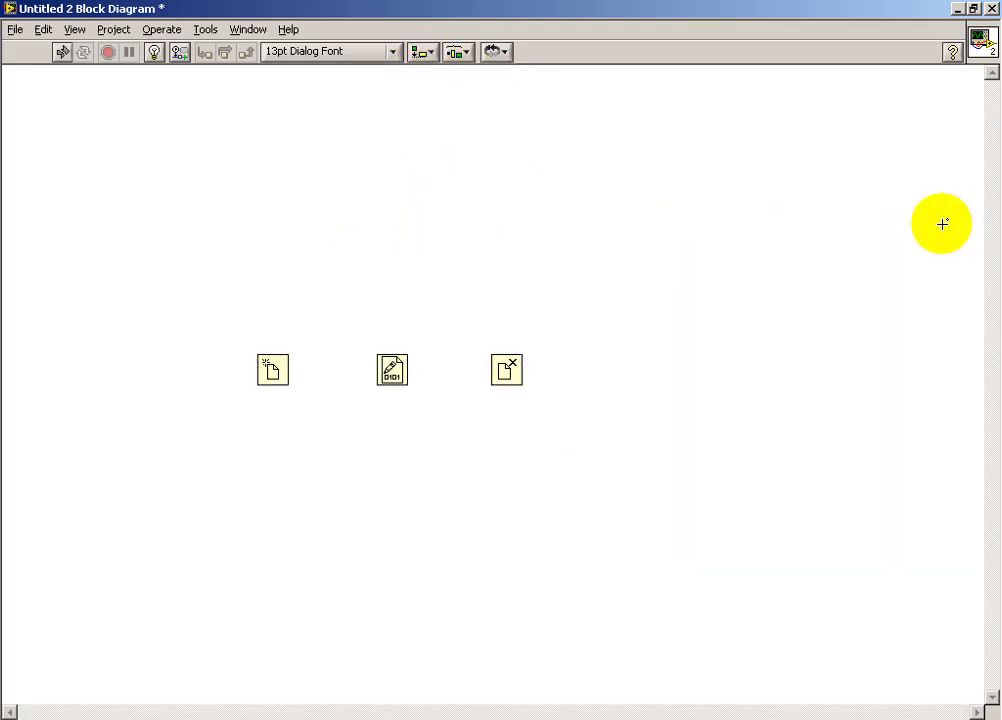
mouse_move(952, 56)
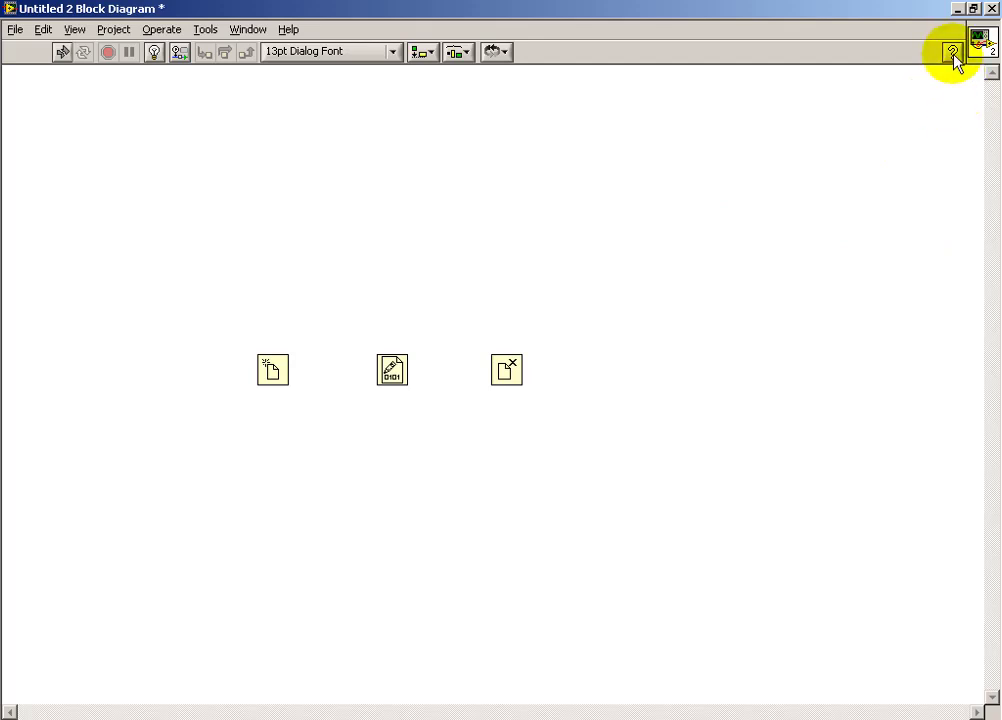
Step: Show the Context Help window documenting Open/Create/Replace File and its terminals
left_click(952, 52)
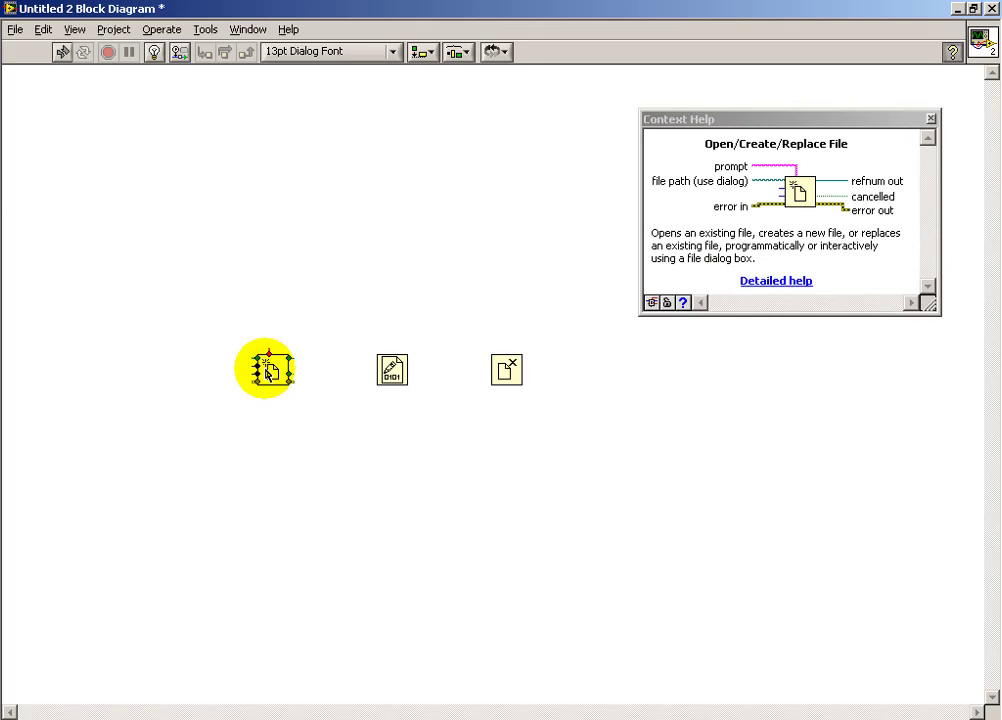
mouse_move(404, 350)
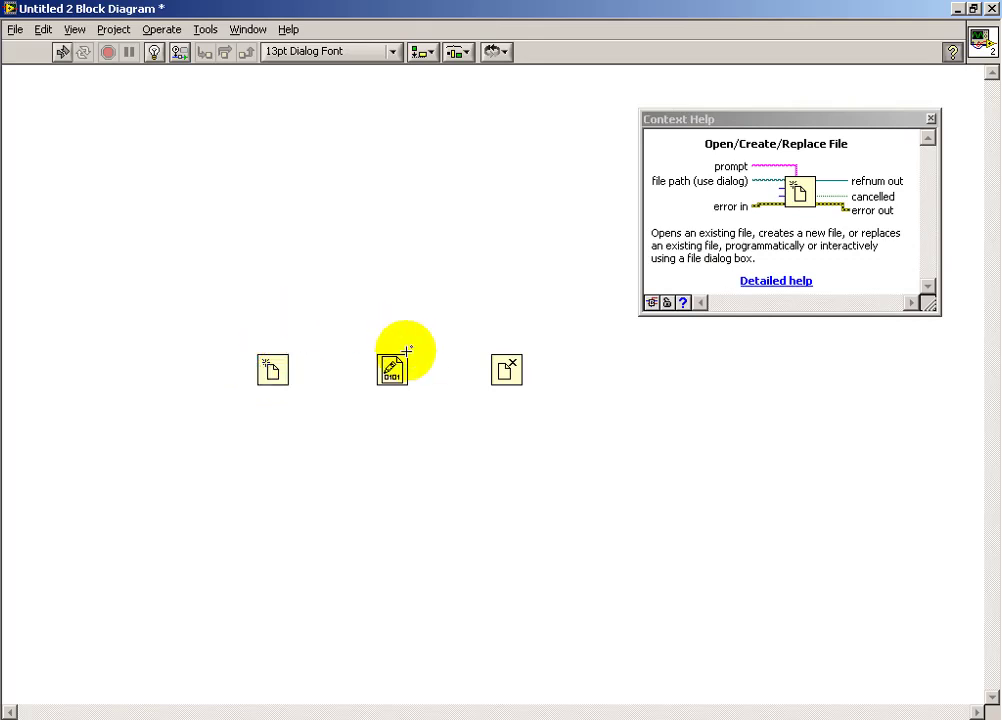
mouse_move(392, 366)
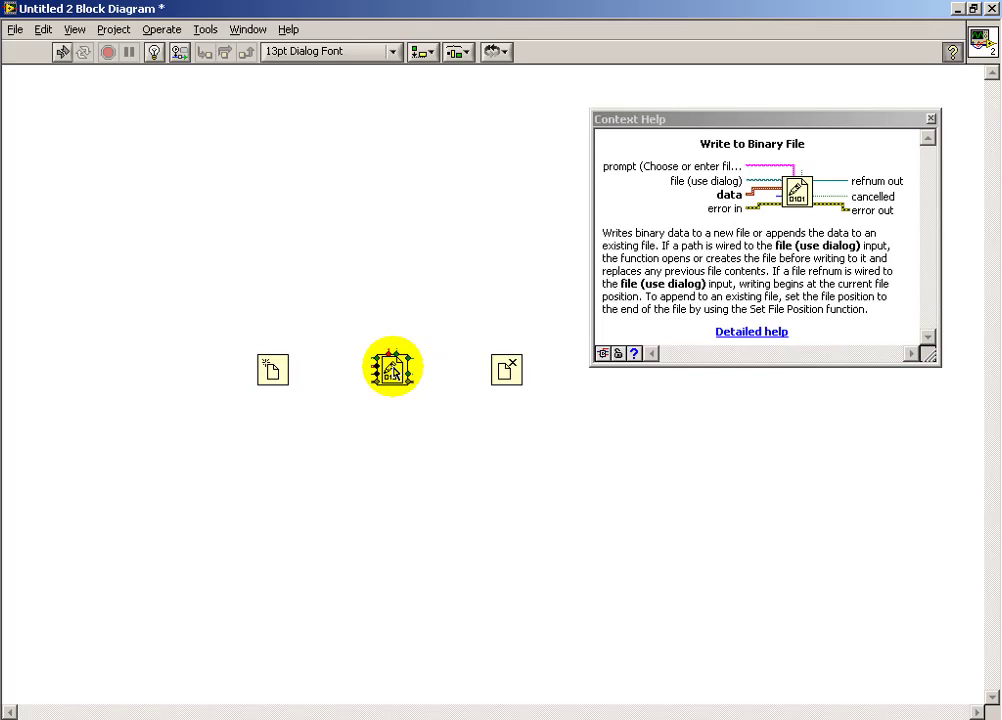
mouse_move(500, 366)
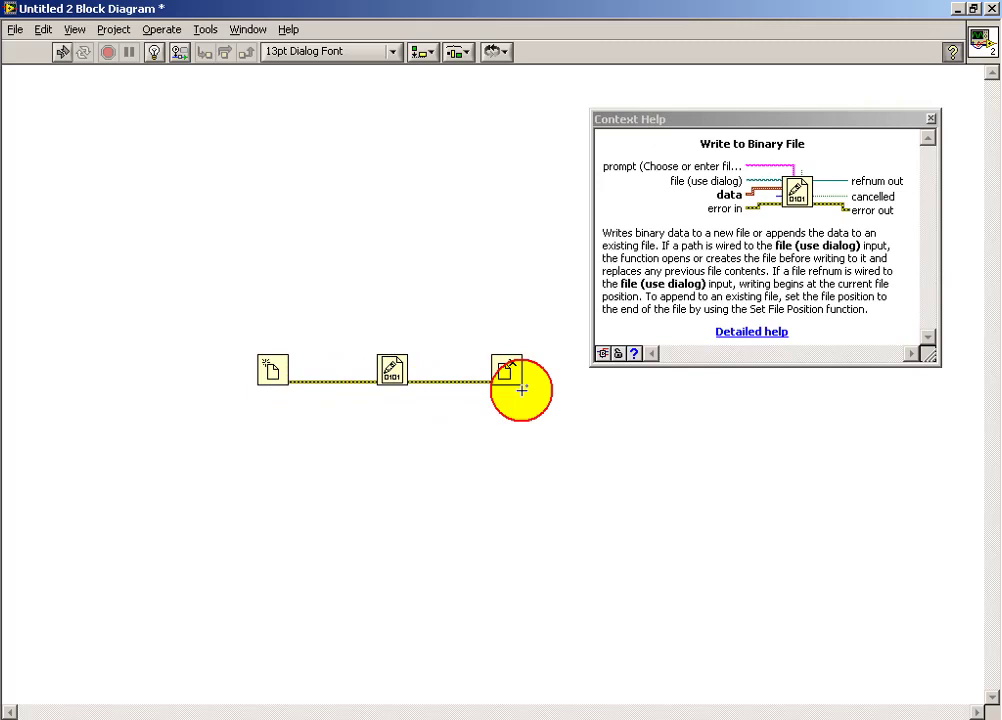
Step: Create an error out indicator on Close File's error output
right_click(504, 370)
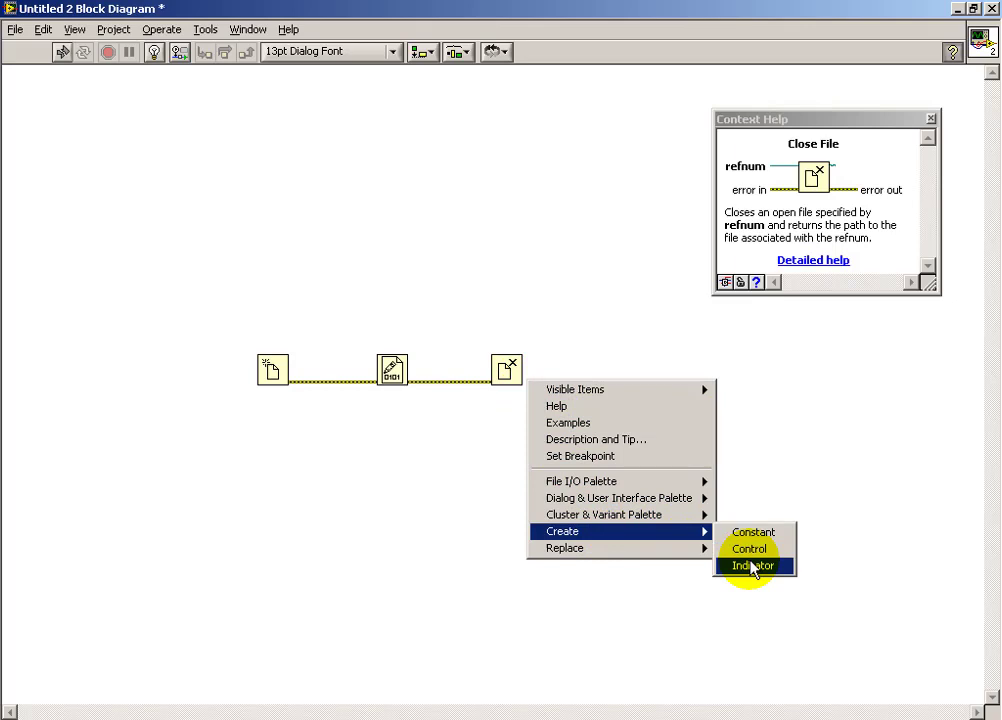
left_click(756, 564)
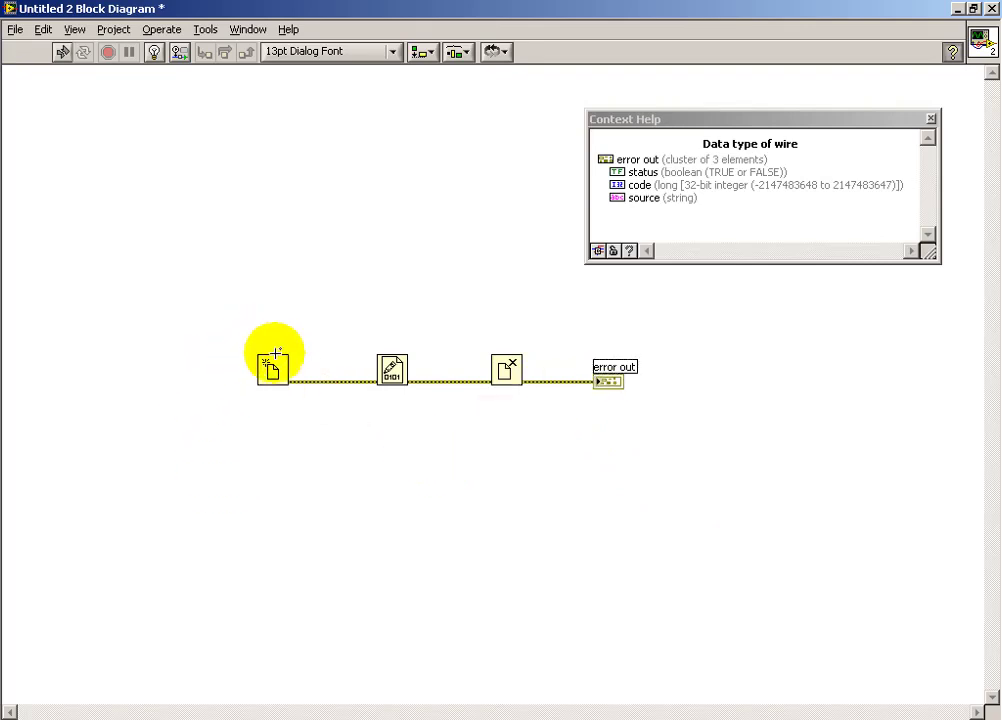
mouse_move(272, 370)
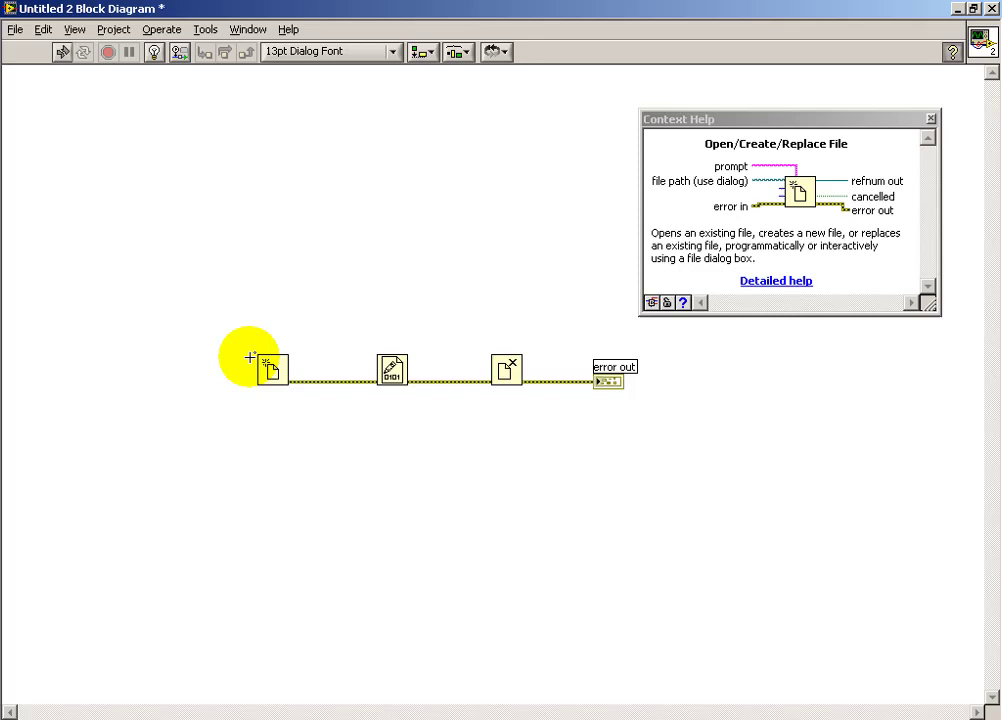
Step: Give Open/Create/Replace File a file path control and an operation constant set to replace or create with confirmation
right_click(272, 368)
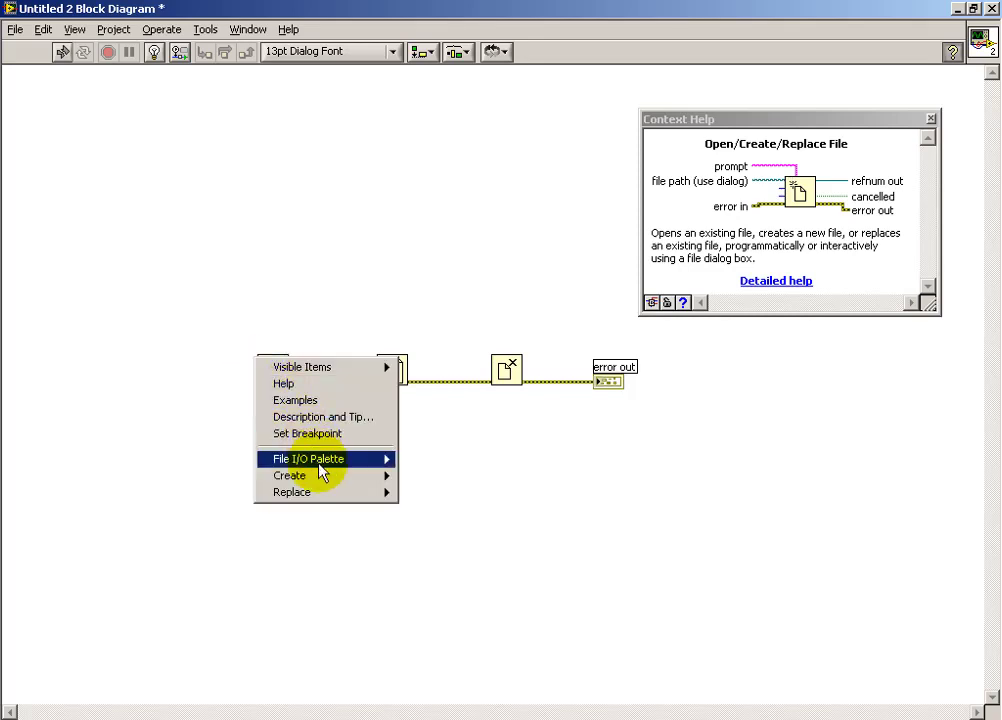
mouse_move(290, 476)
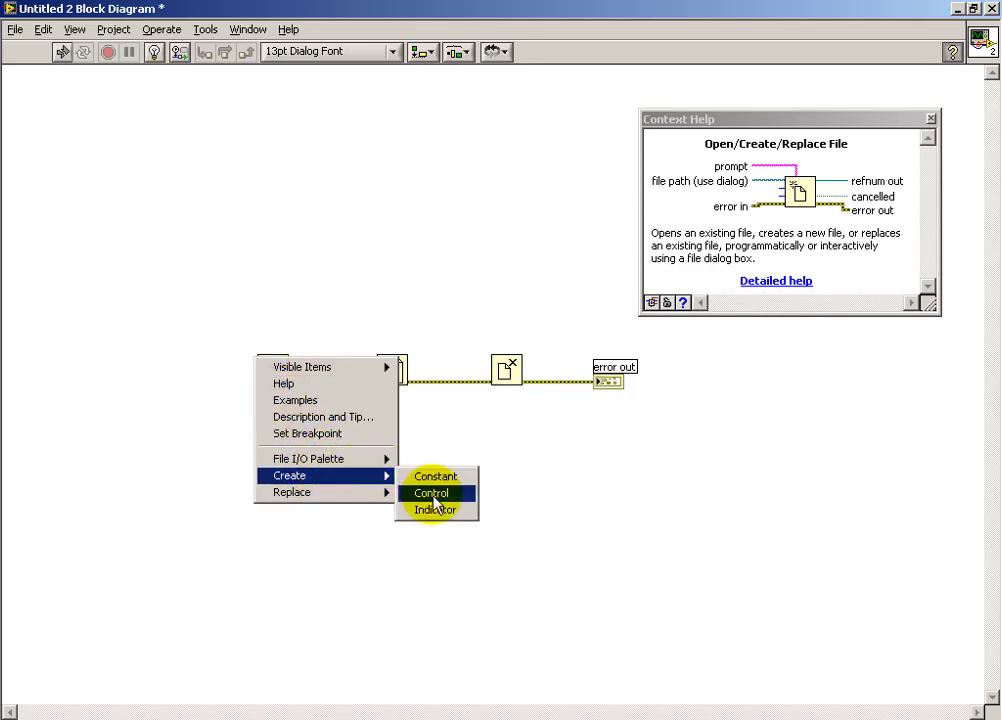
left_click(430, 492)
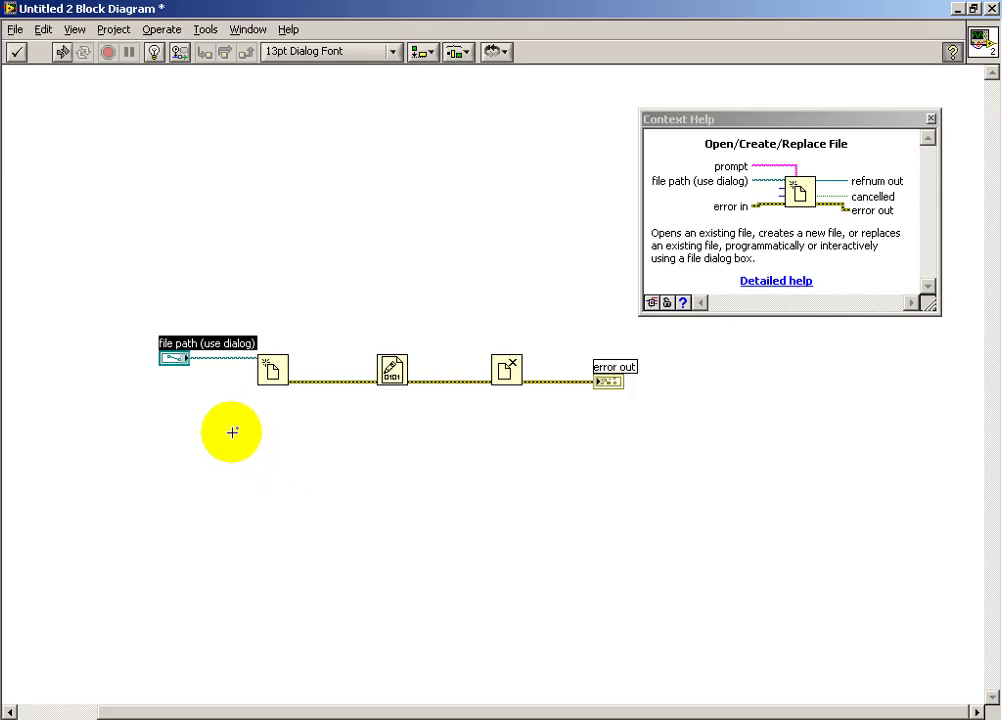
mouse_move(268, 374)
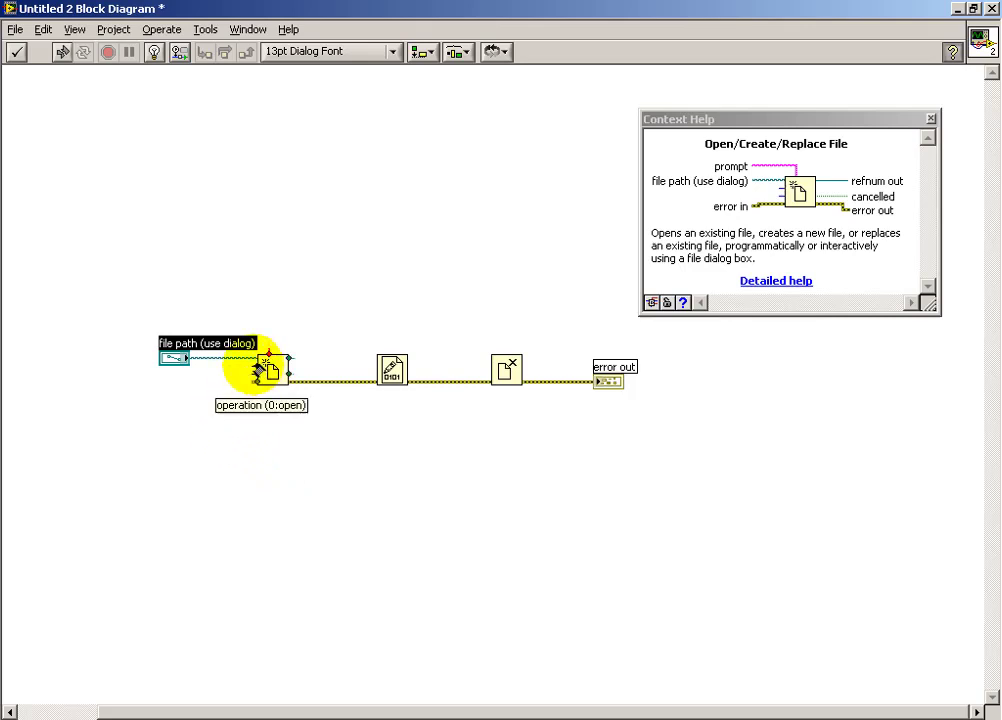
right_click(270, 370)
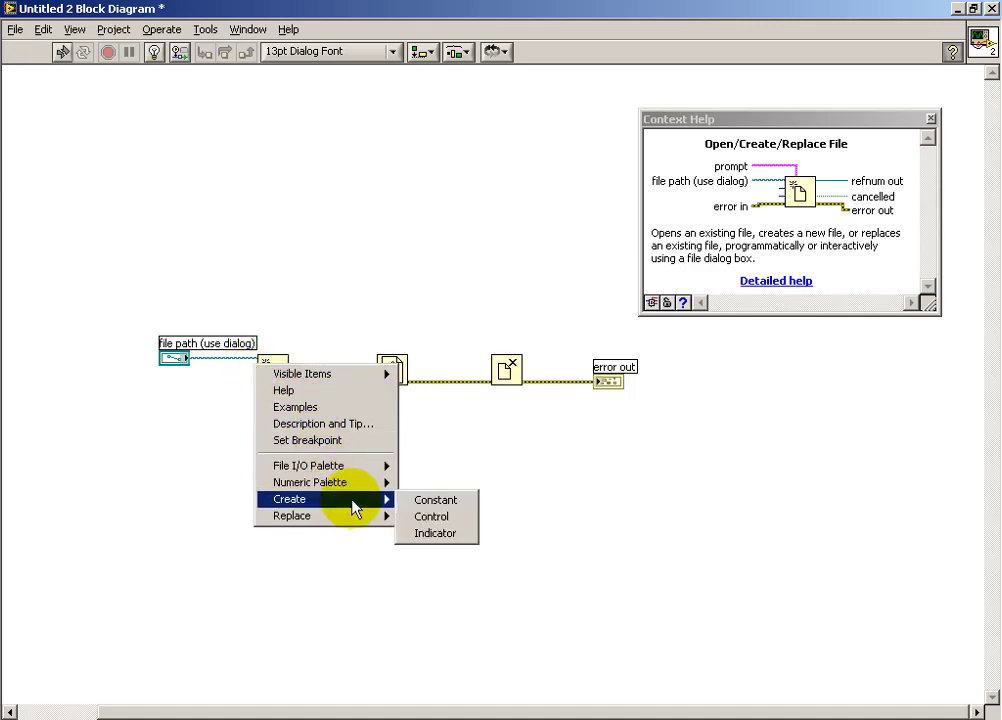
left_click(436, 500)
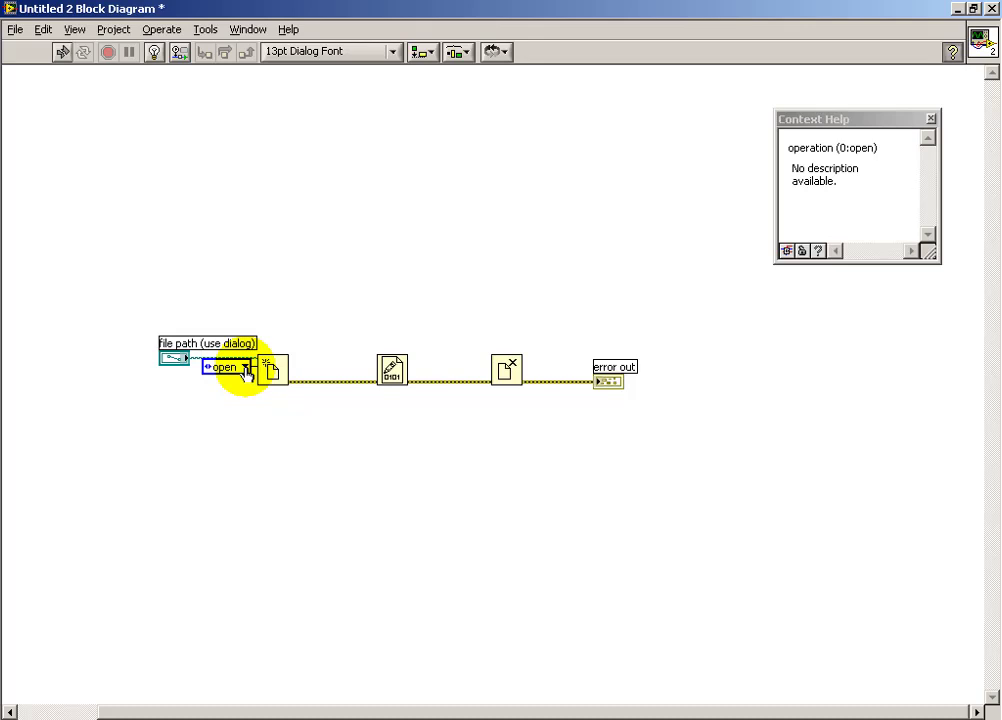
left_click(224, 368)
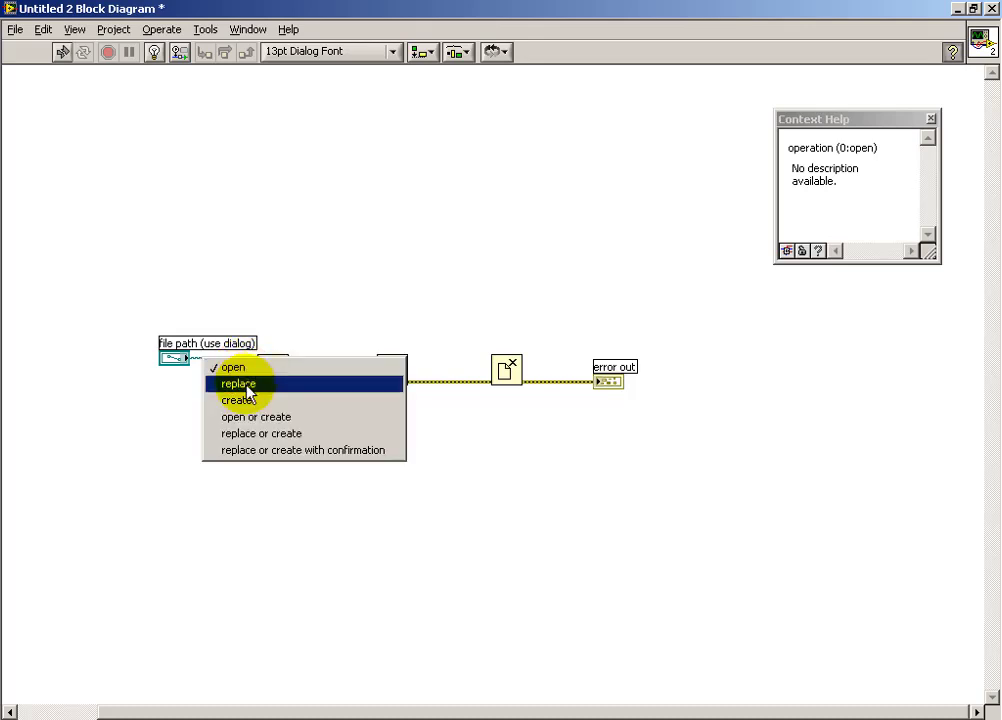
mouse_move(236, 400)
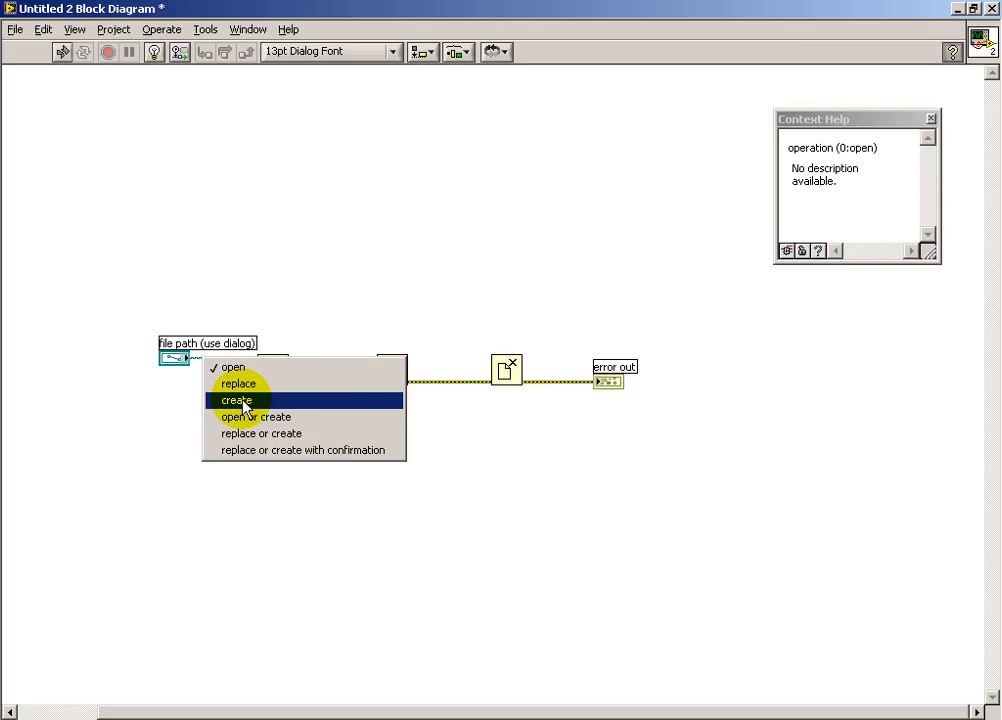
mouse_move(264, 450)
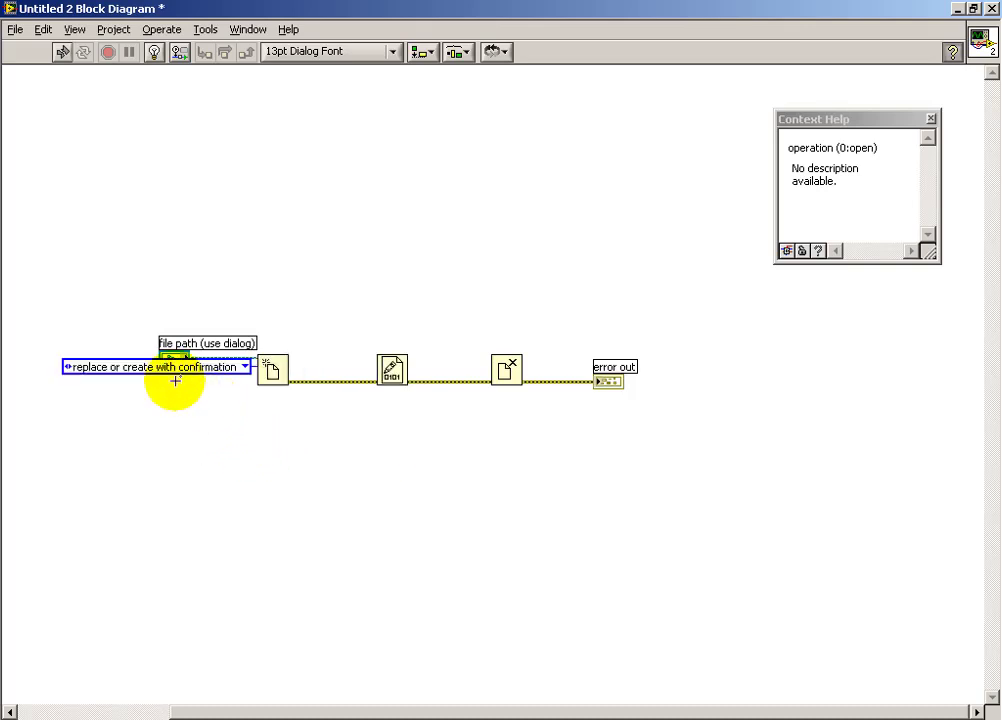
left_click_drag(176, 380, 128, 402)
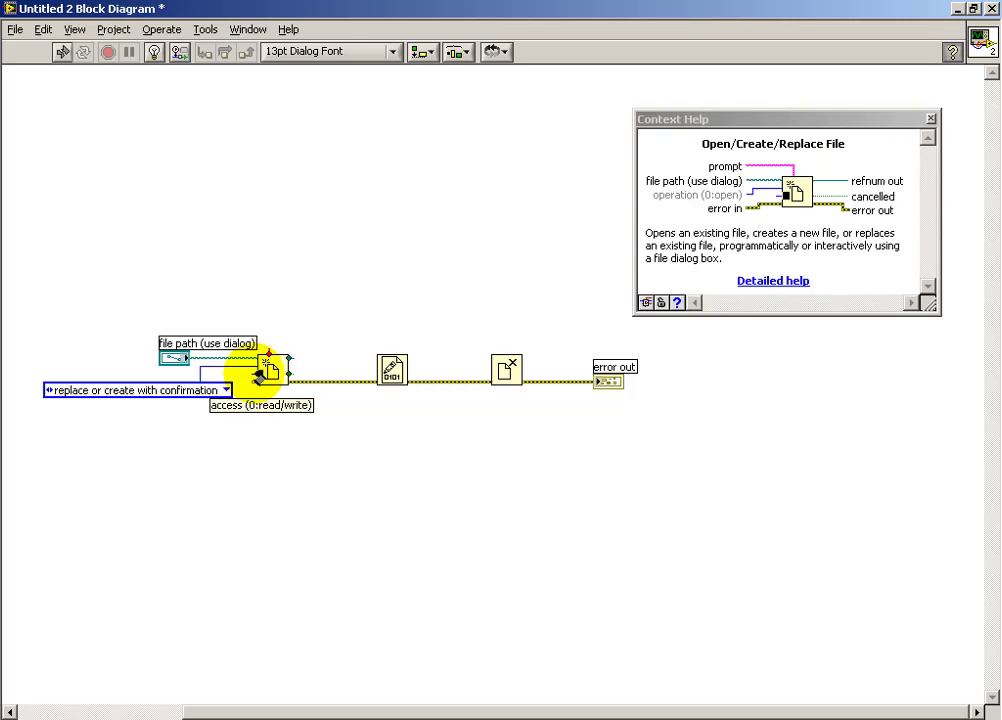
Step: Create an access constant below the operation constant and set it to write-only
right_click(260, 374)
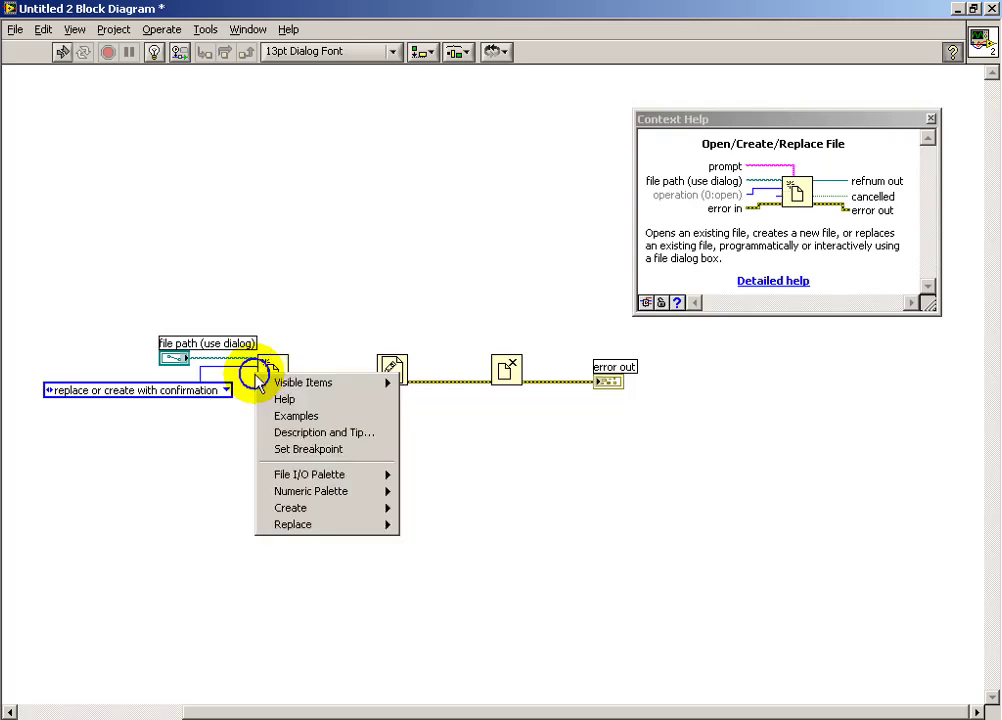
mouse_move(290, 508)
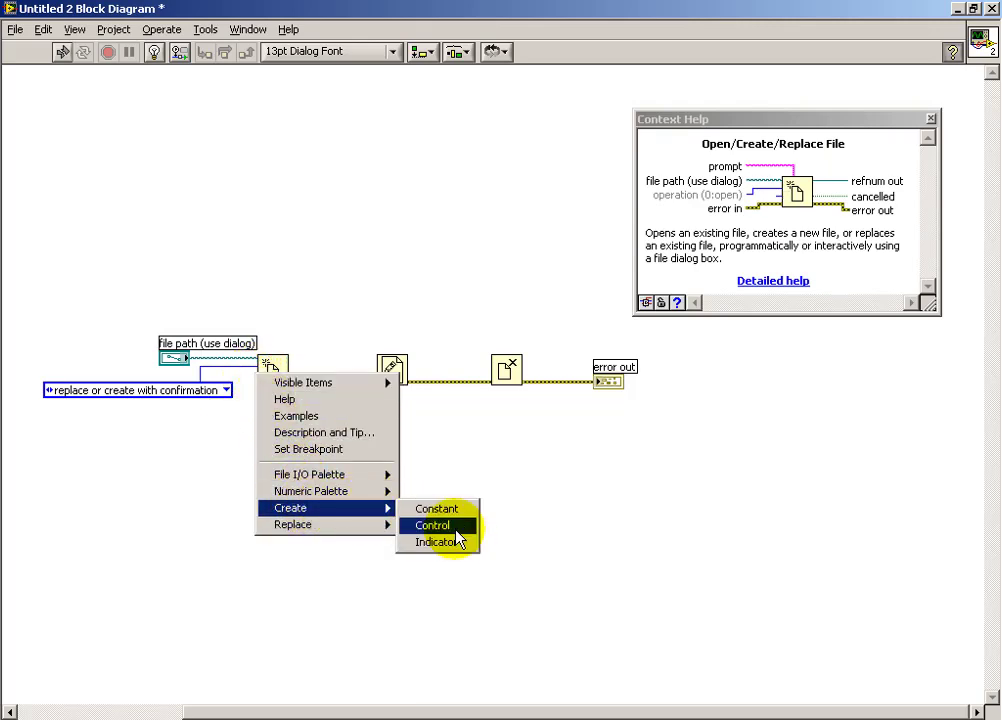
left_click(432, 524)
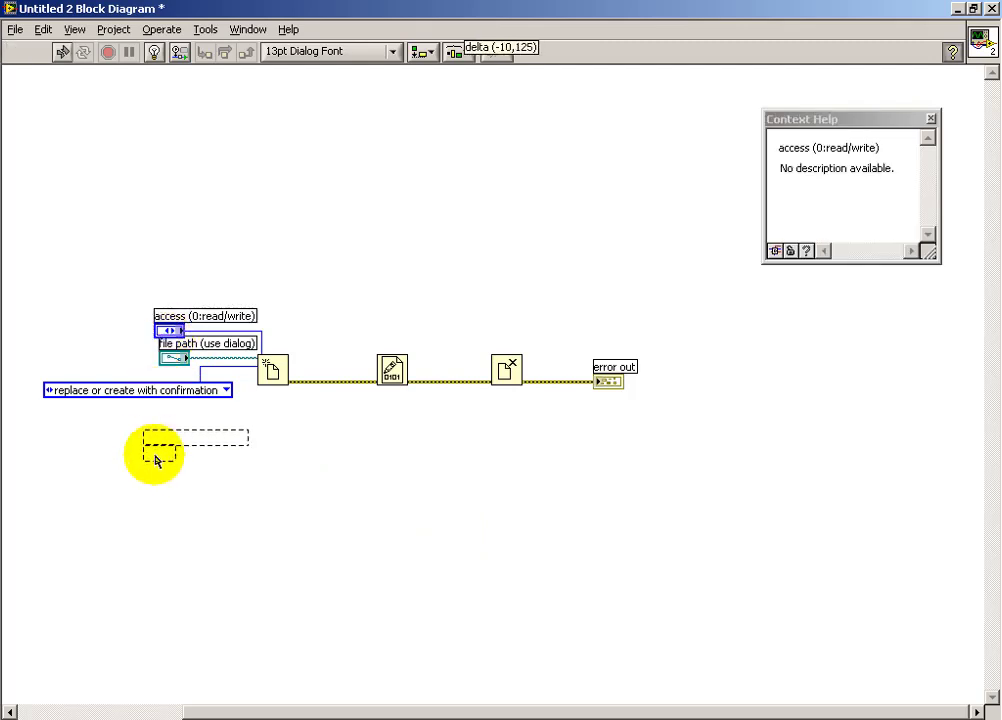
left_click_drag(172, 330, 184, 456)
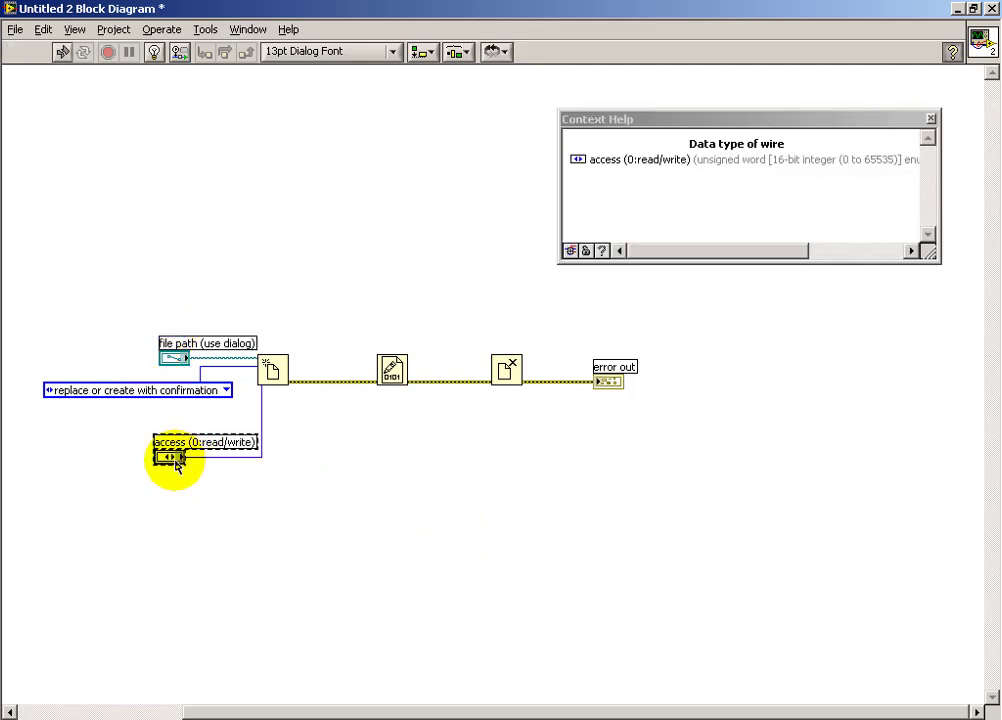
right_click(170, 456)
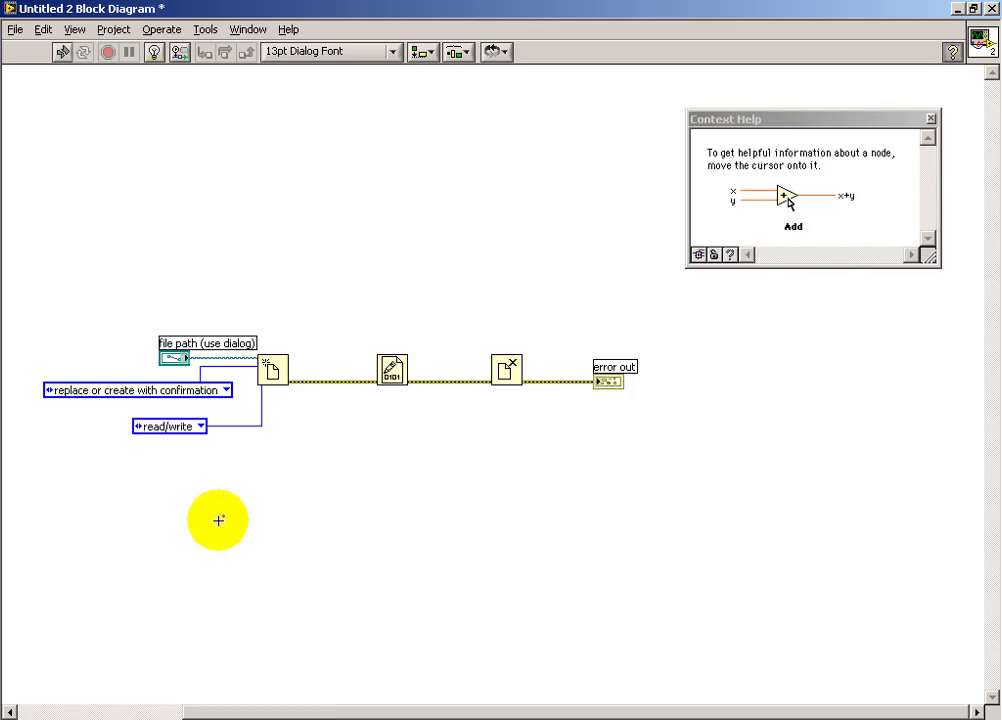
left_click(190, 428)
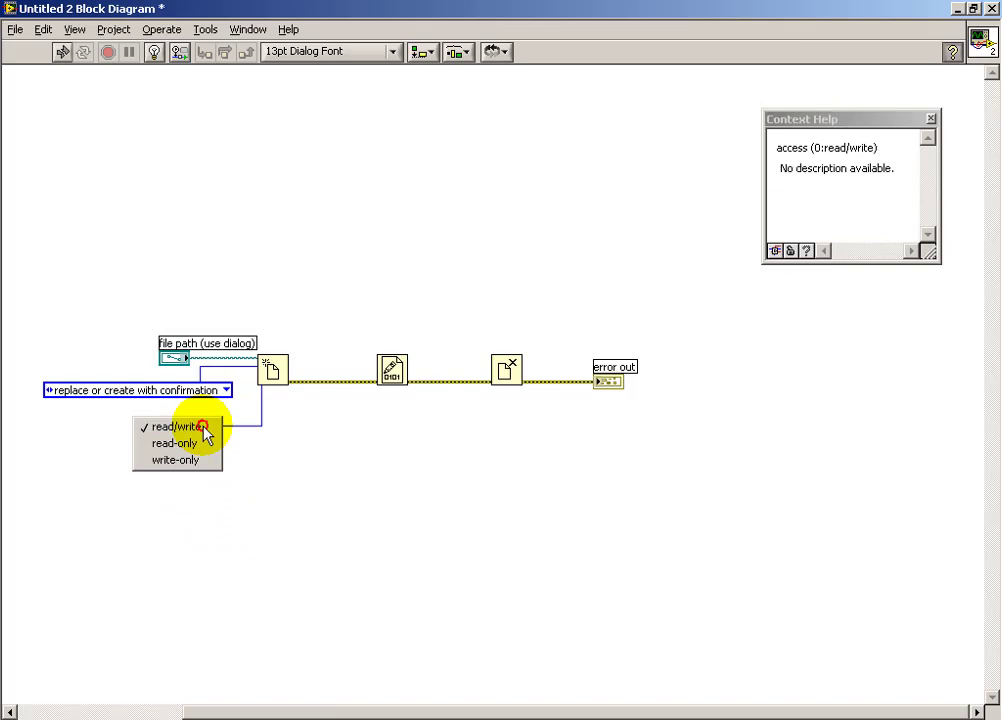
left_click(182, 460)
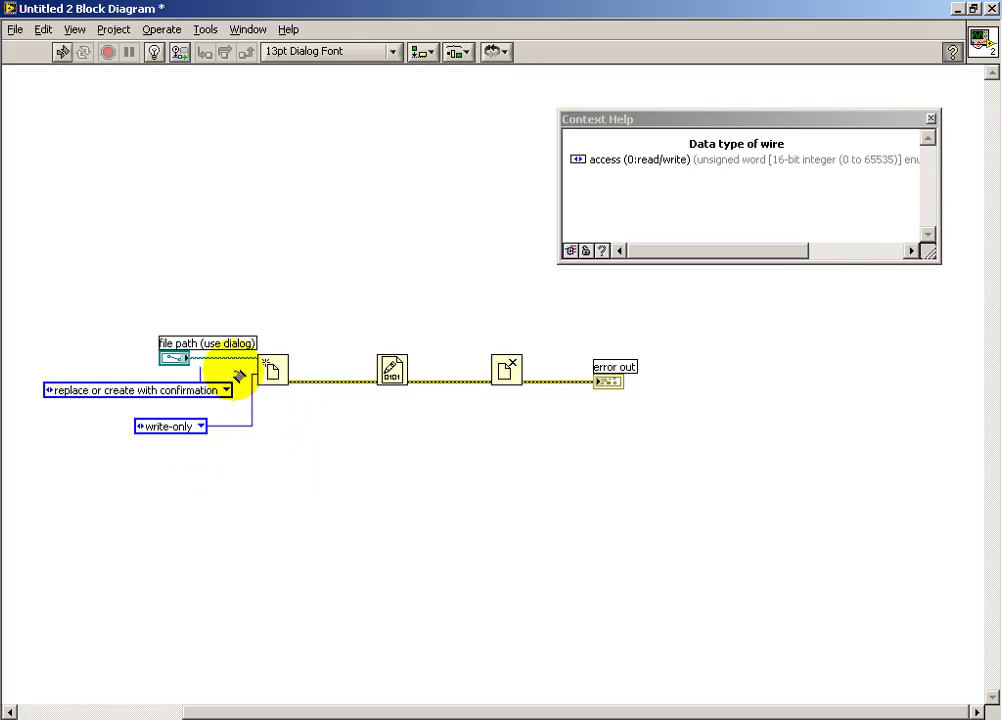
mouse_move(270, 390)
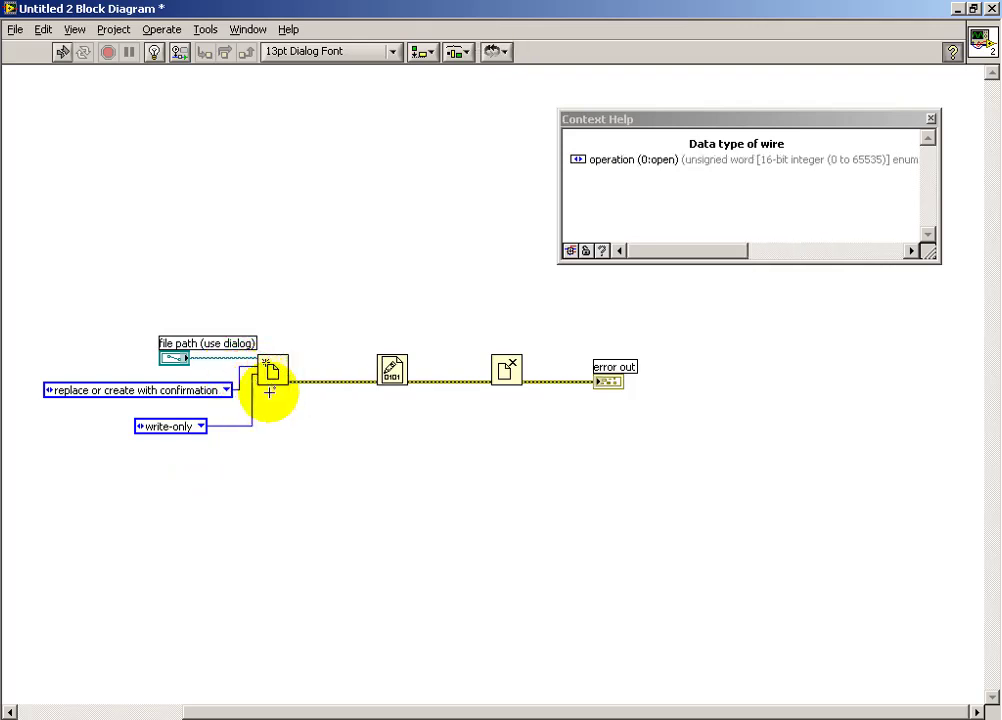
mouse_move(336, 472)
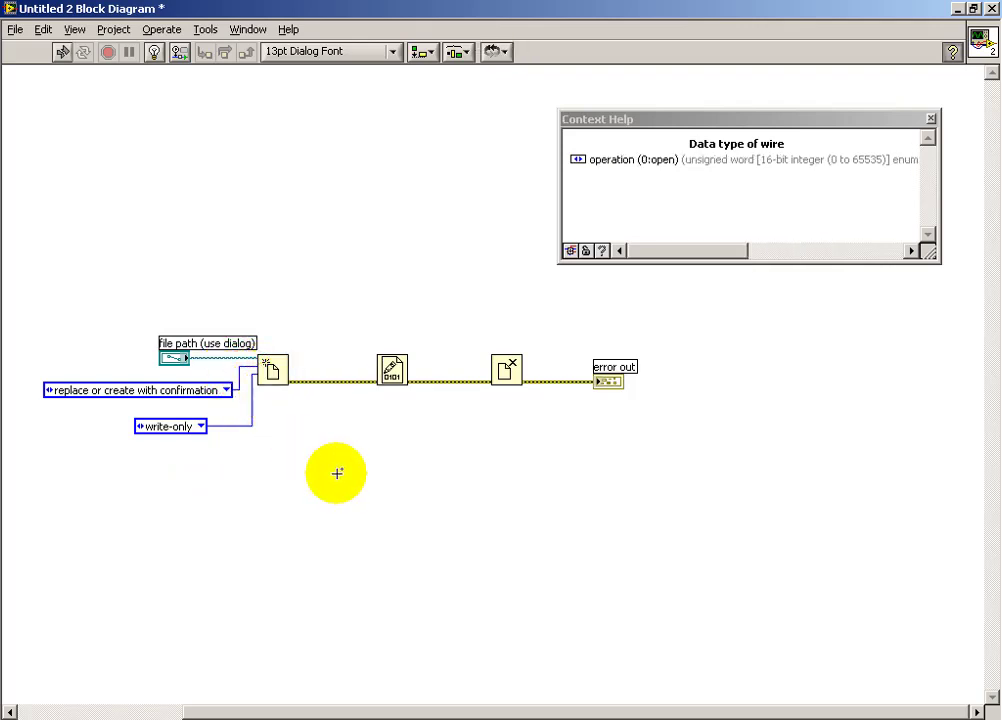
mouse_move(284, 364)
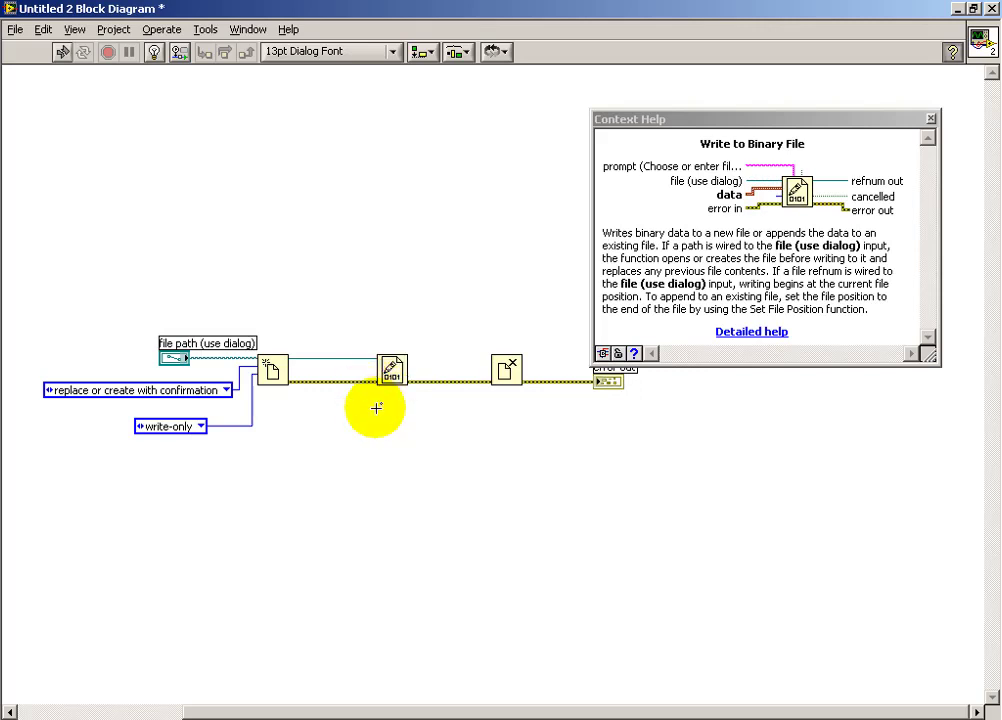
mouse_move(400, 362)
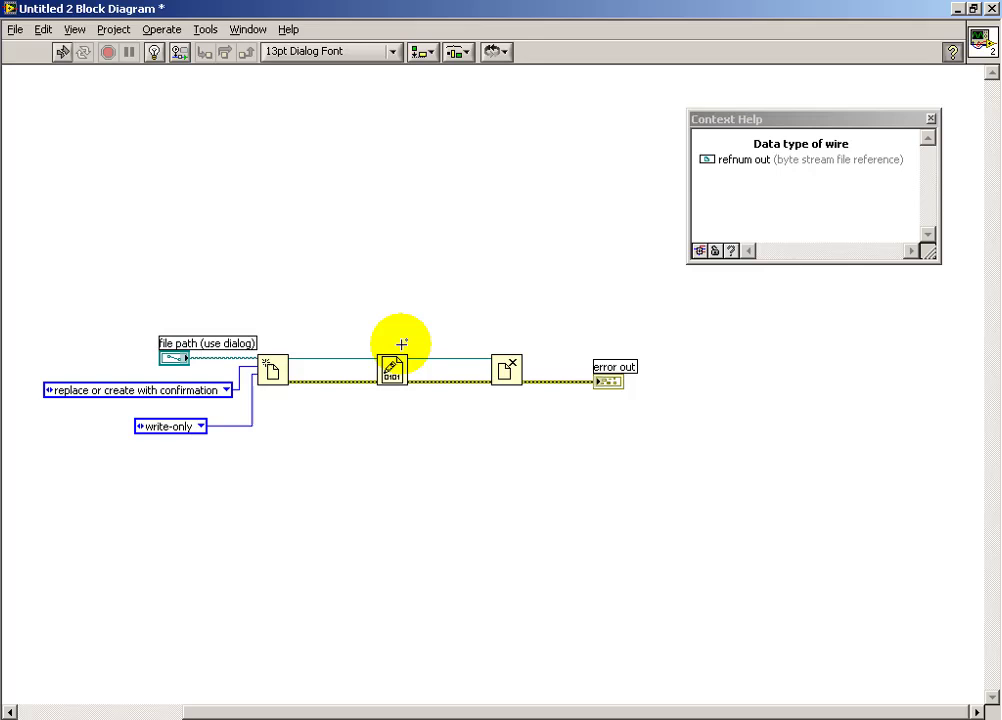
mouse_move(392, 370)
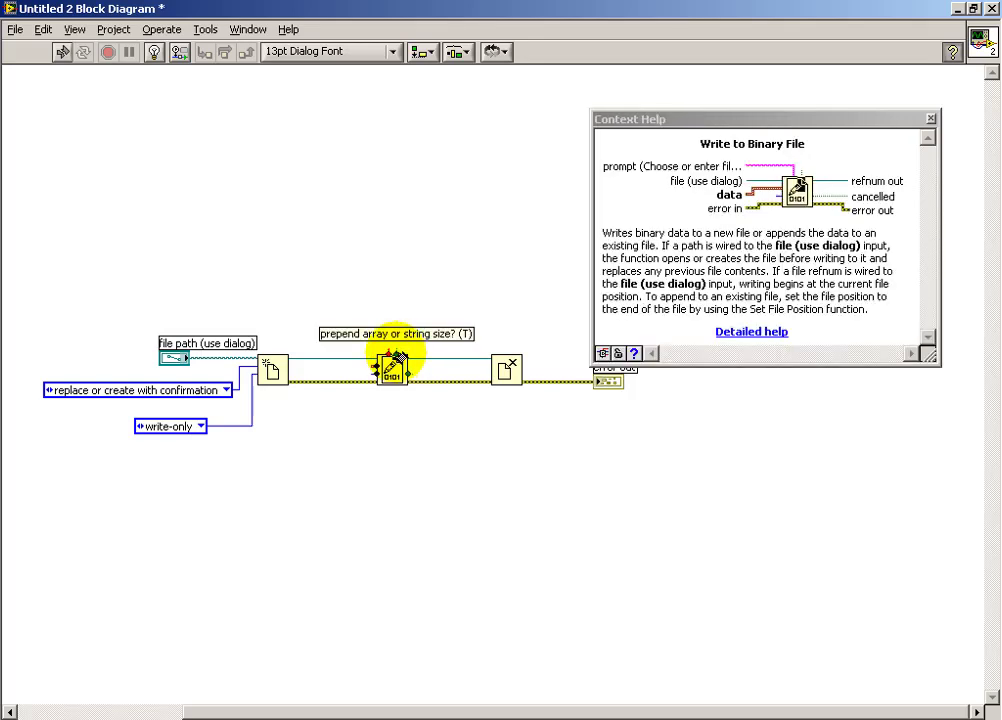
Step: Create a True constant on Write to Binary File's prepend array or string size input
right_click(392, 372)
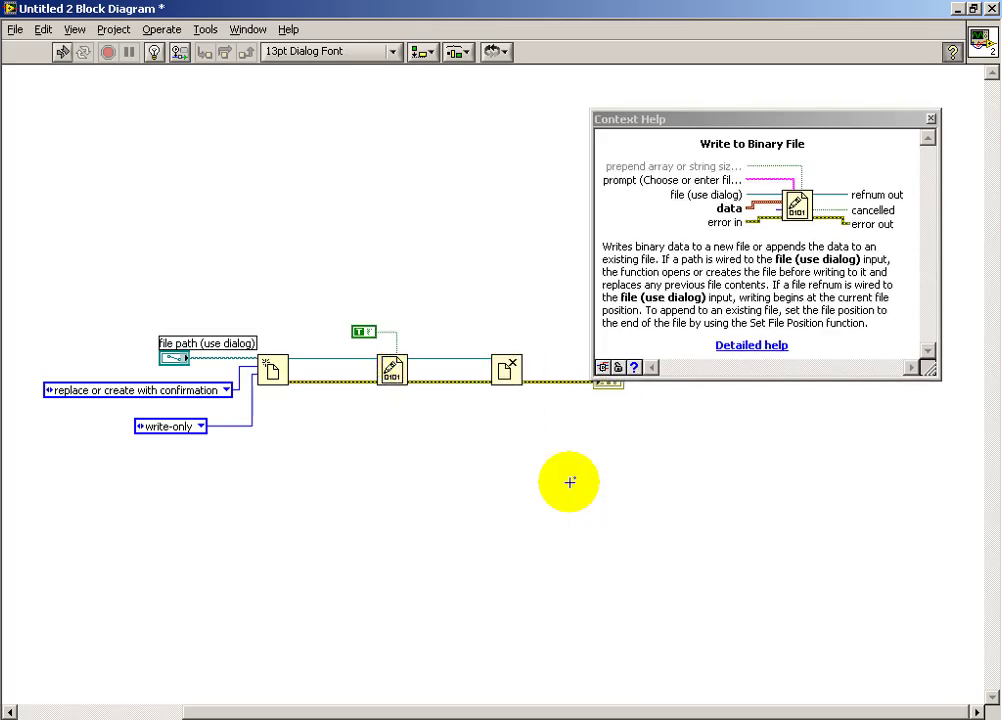
mouse_move(368, 332)
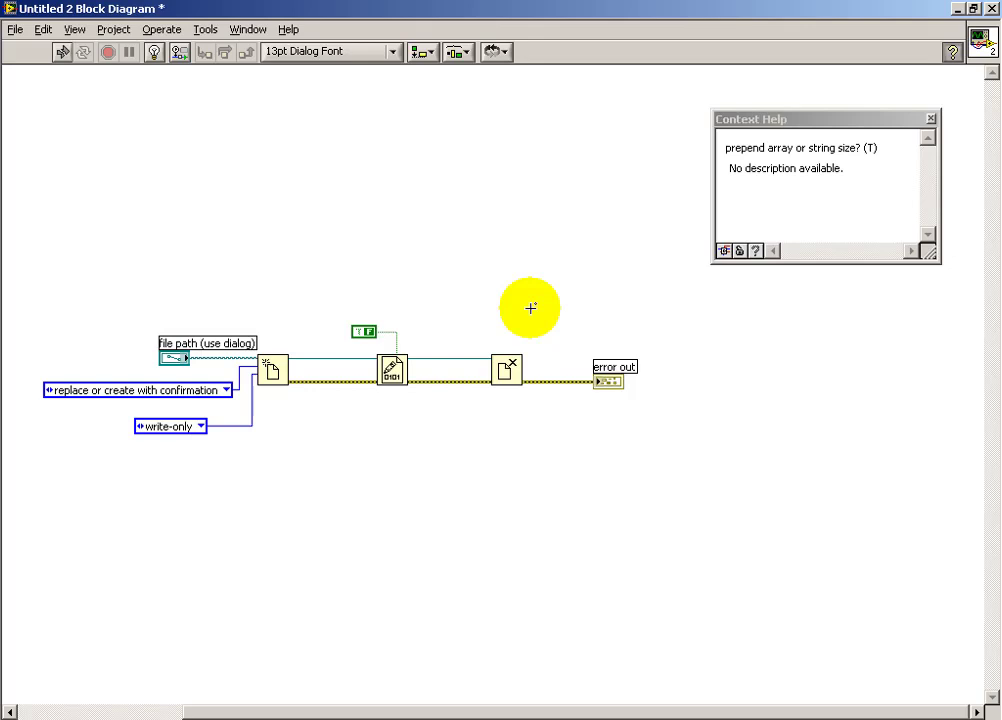
mouse_move(282, 300)
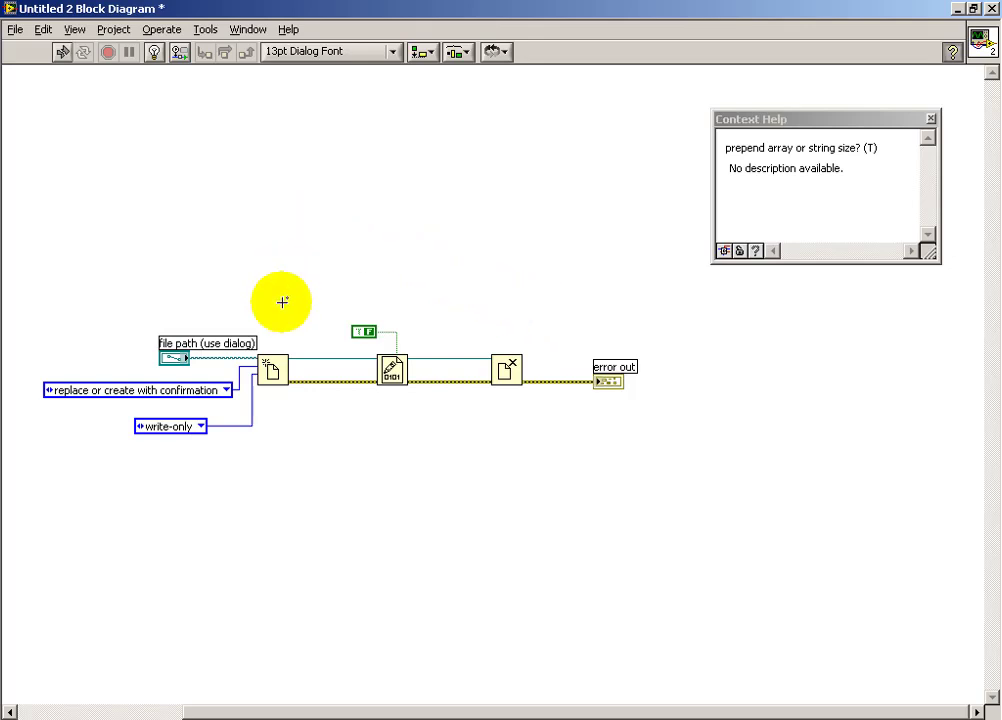
mouse_move(388, 372)
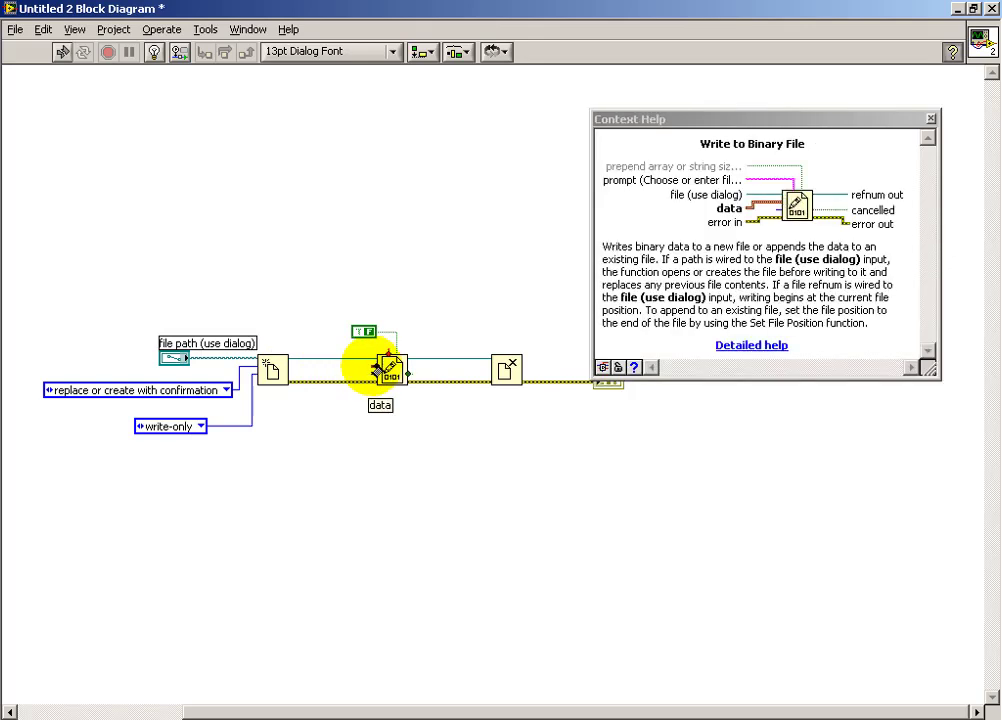
Step: Place a String Constant above the file nodes and wire it to Write to Binary File's data input
right_click(370, 370)
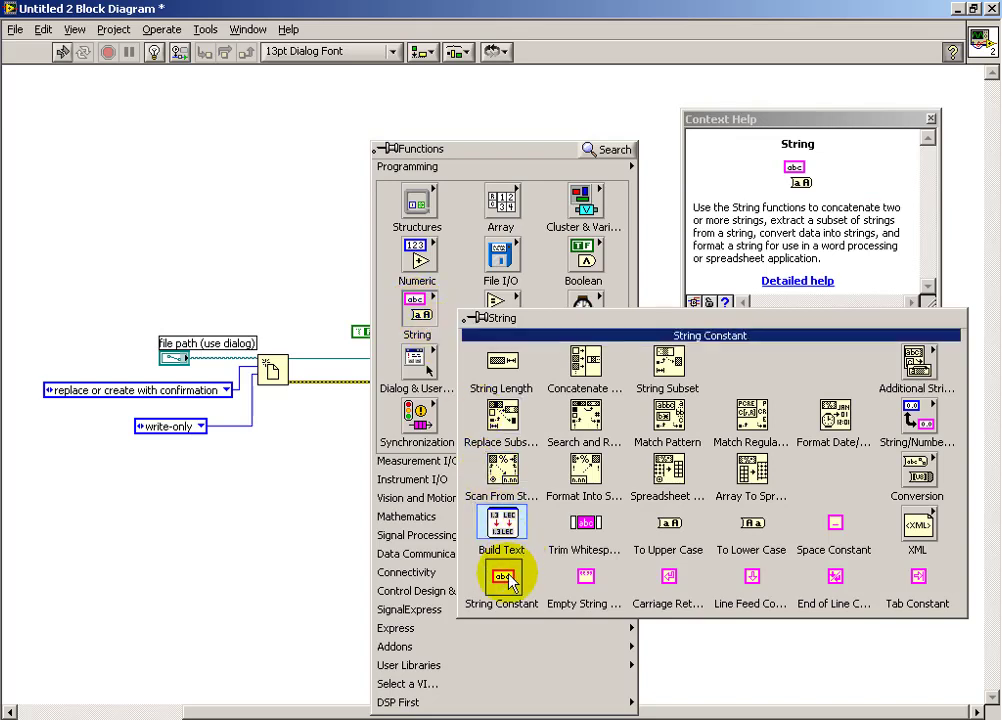
left_click(500, 576)
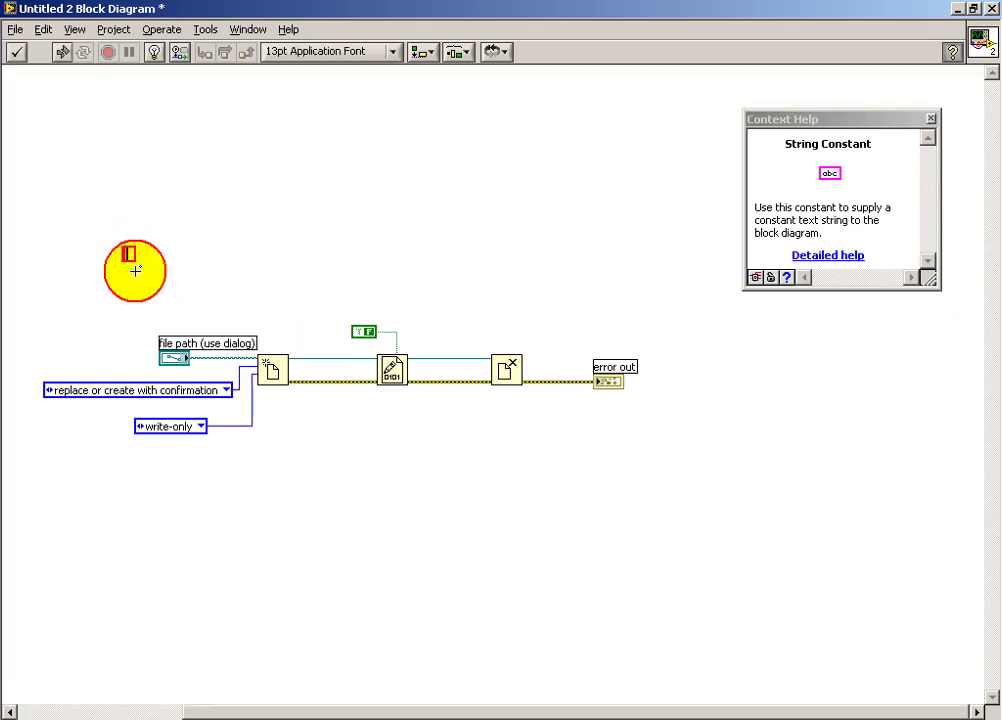
right_click(126, 252)
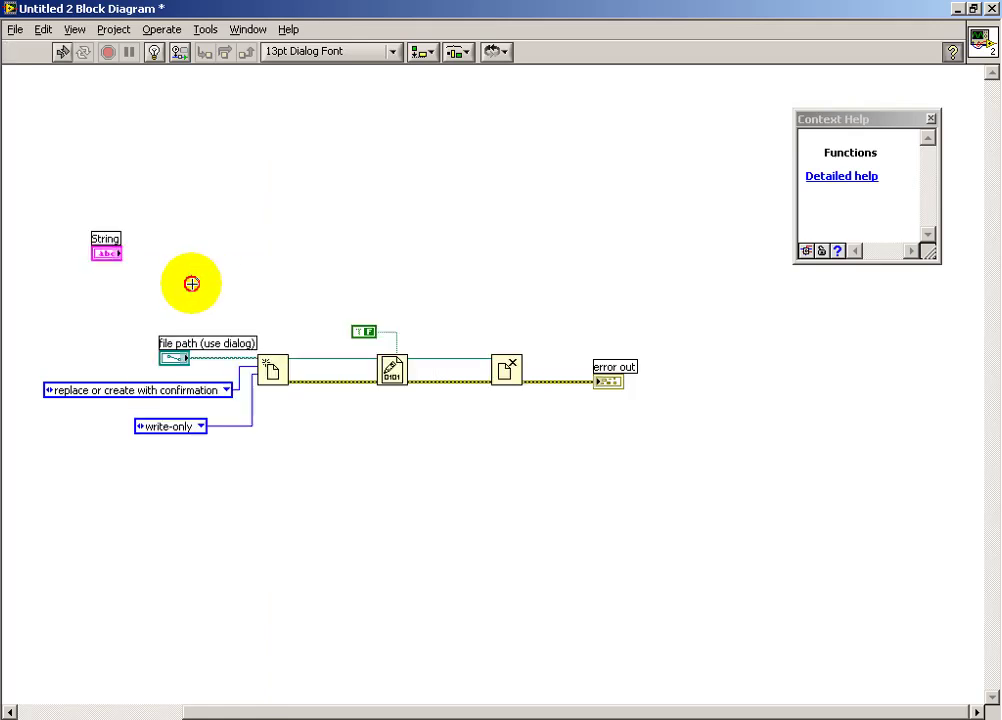
left_click_drag(116, 252, 376, 376)
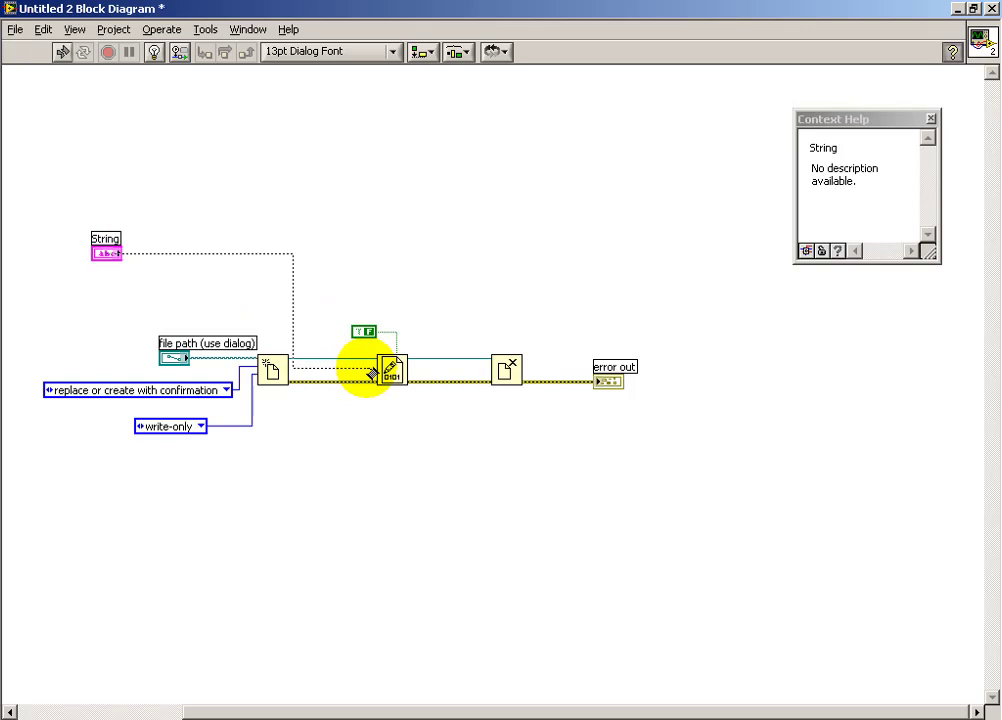
mouse_move(376, 372)
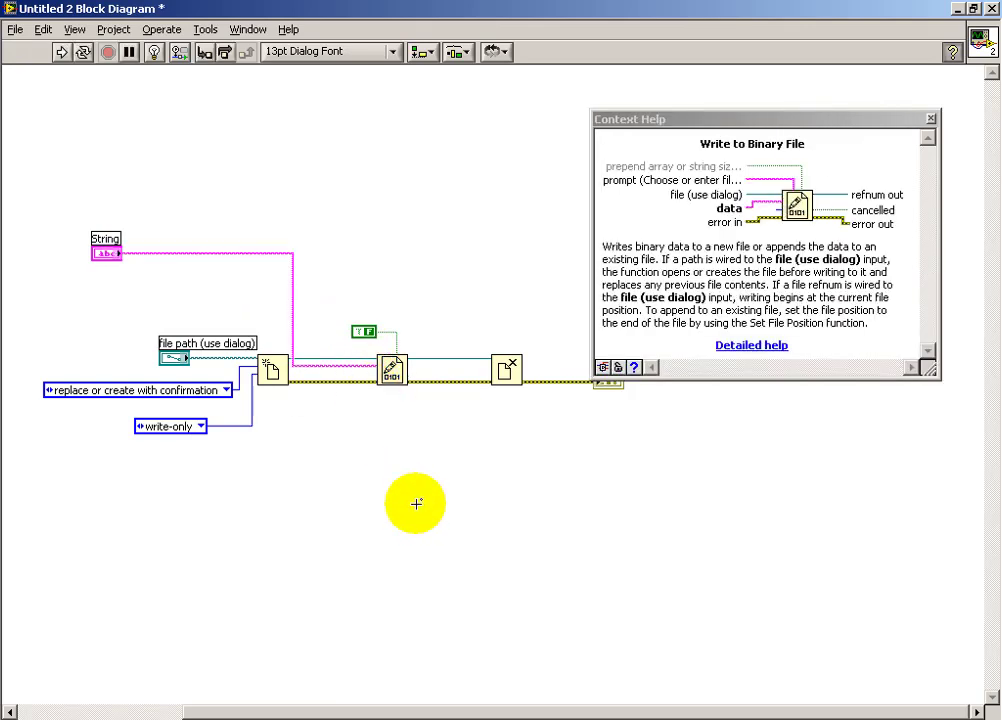
mouse_move(736, 138)
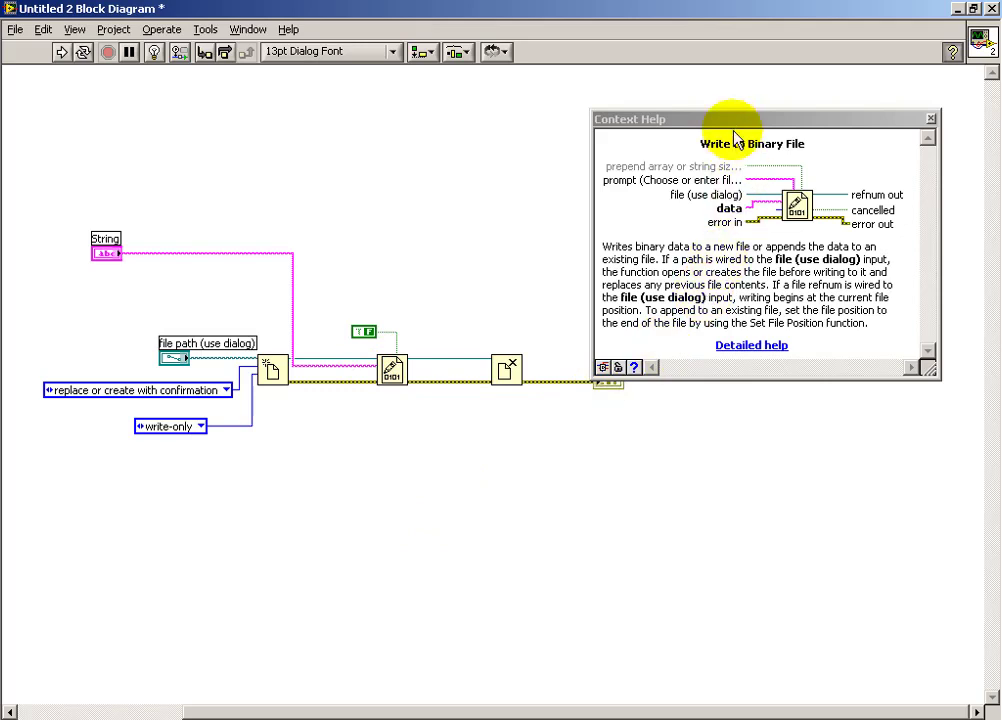